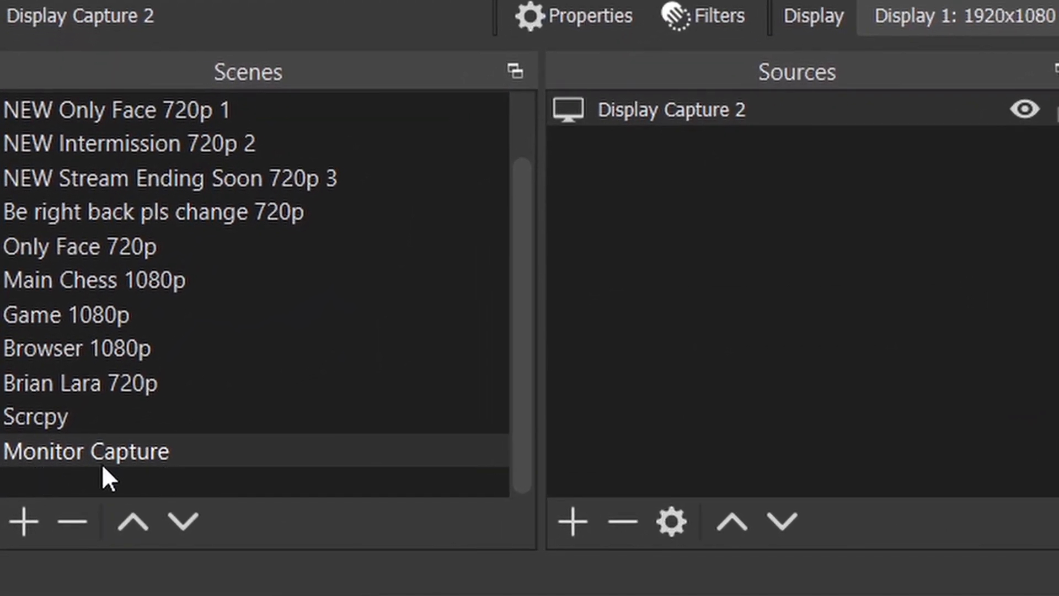
pyautogui.moveTo(757, 132)
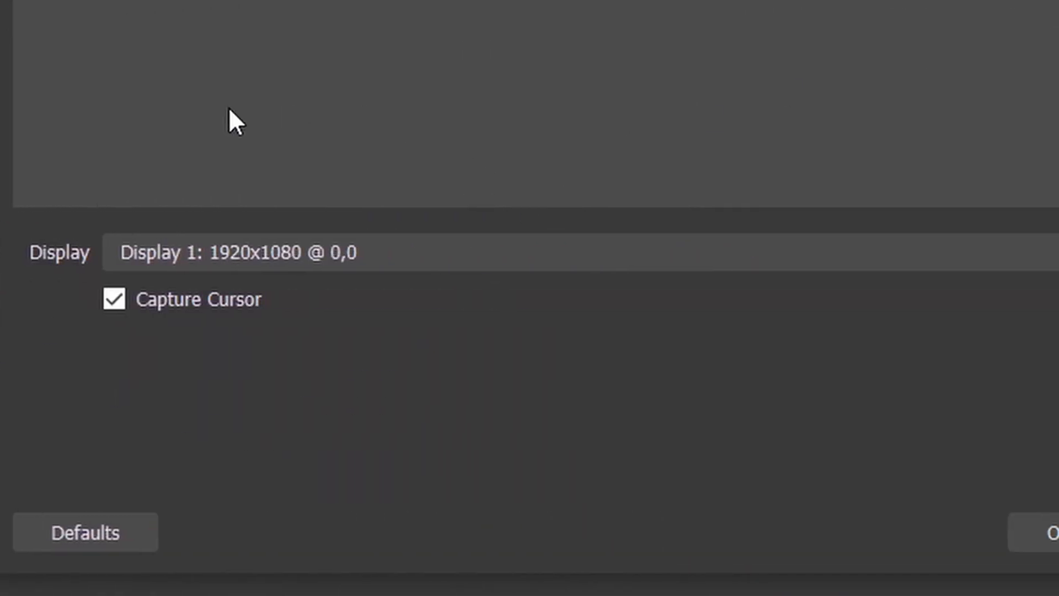
pyautogui.moveTo(394, 219)
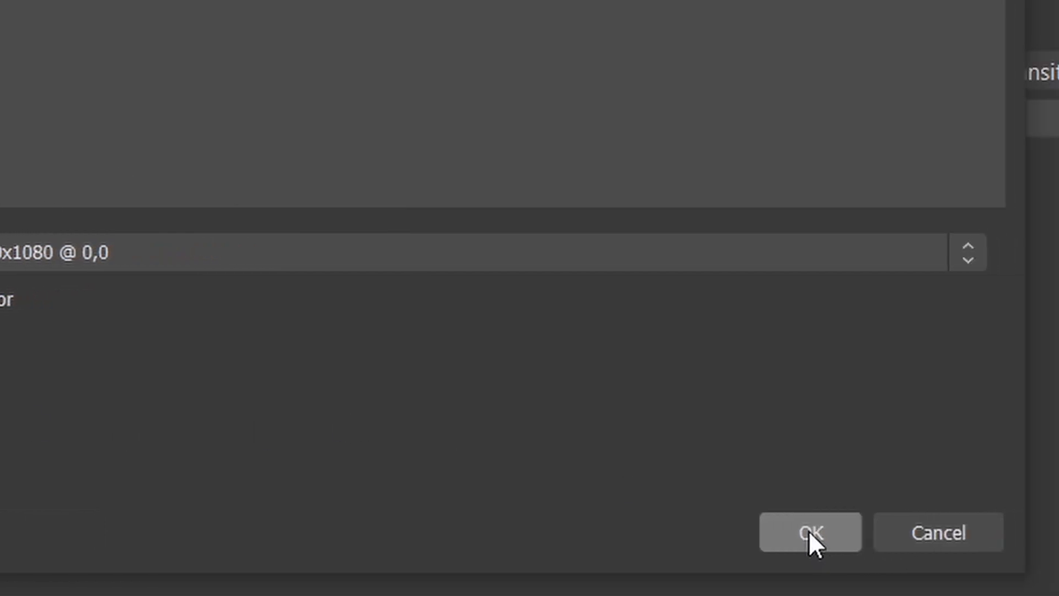
# Step: Confirm Display Capture 2 capturing Display 1 (1920x1080 @ 0,0) with Capture Cursor on
pyautogui.click(809, 532)
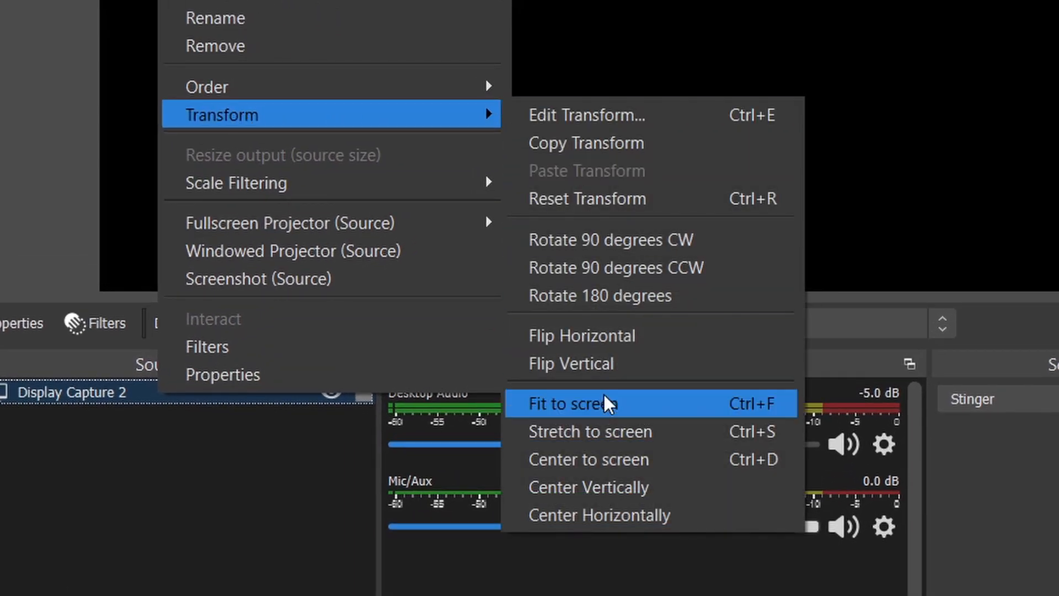
pyautogui.moveTo(660, 419)
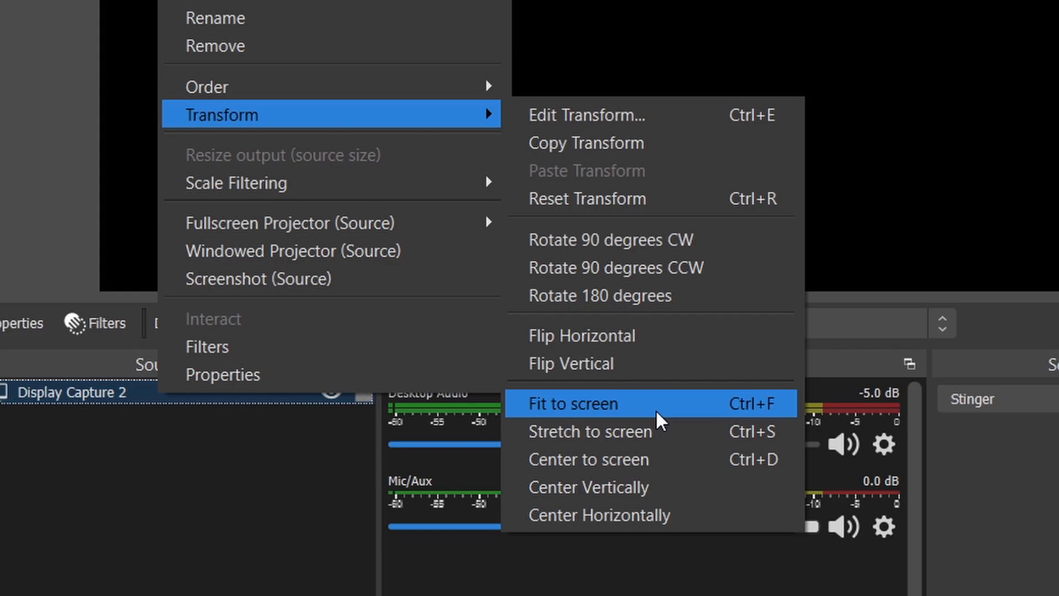
# Step: Fit the capture to the canvas, then reach Windows Graphics settings and start browsing for a Classic app
pyautogui.click(570, 404)
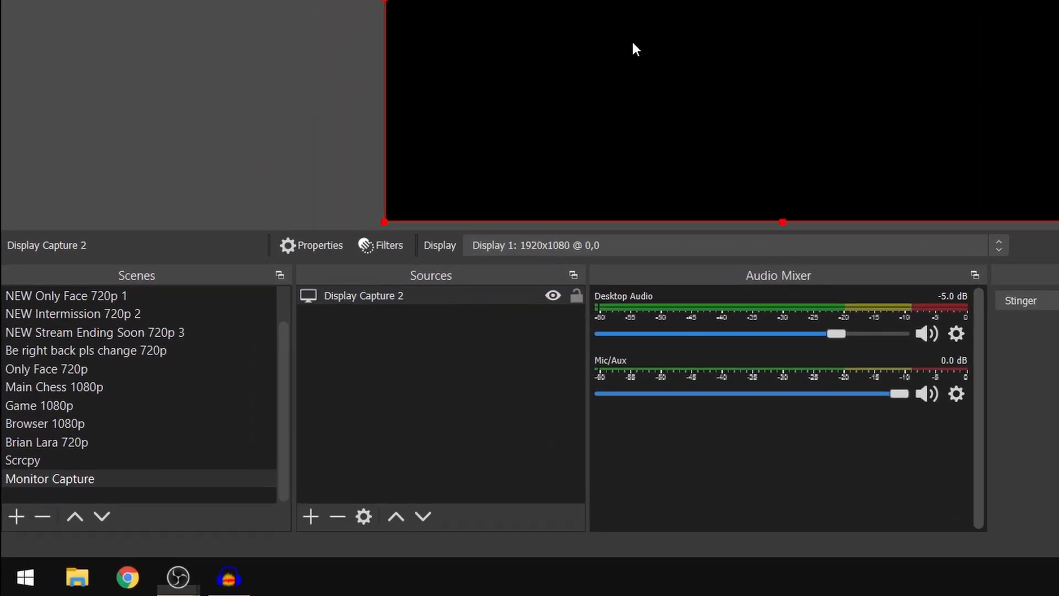
pyautogui.click(24, 577)
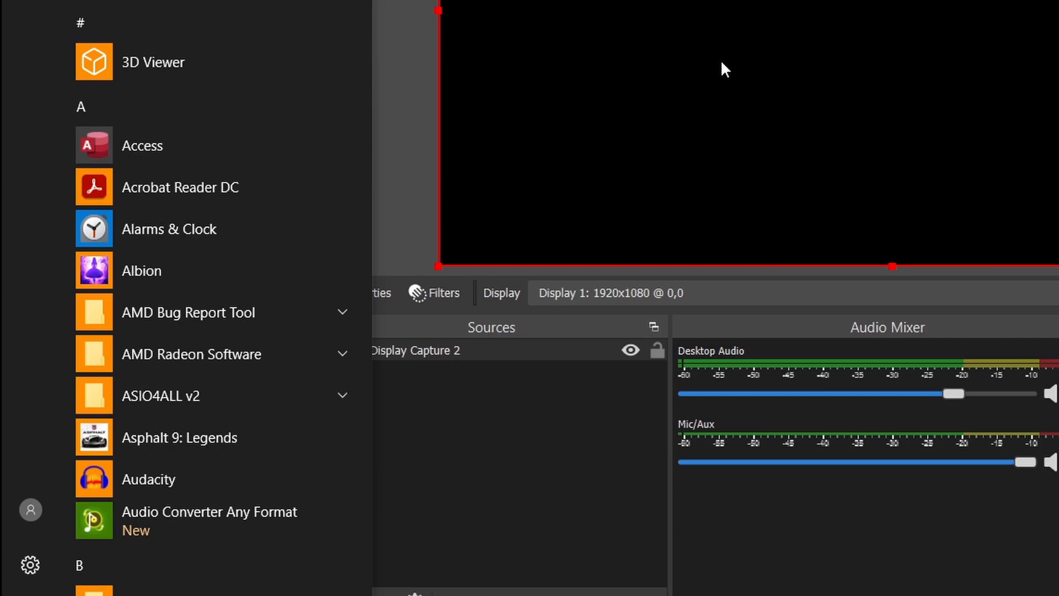
pyautogui.click(161, 212)
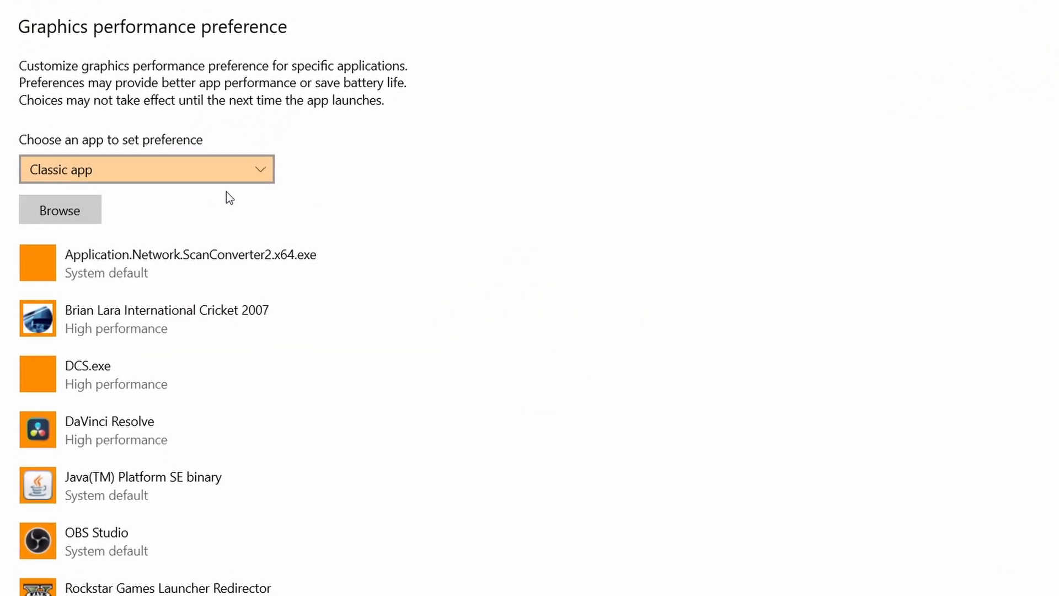
pyautogui.click(59, 209)
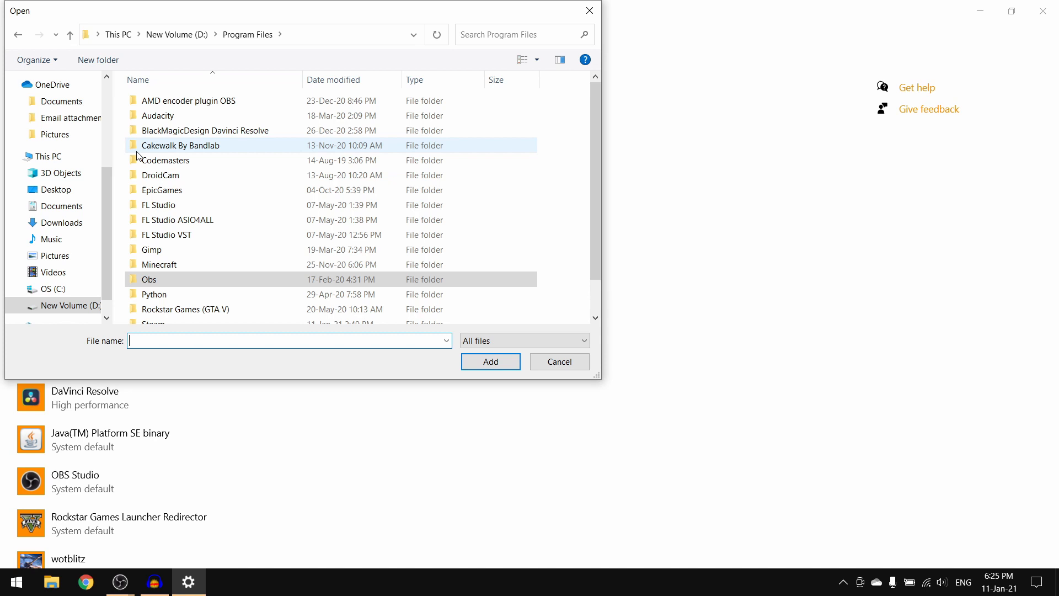
# Step: Add obs64 from D:\Program Files\Obs\obs-studio\bin\64bit to the graphics performance list
pyautogui.click(170, 279)
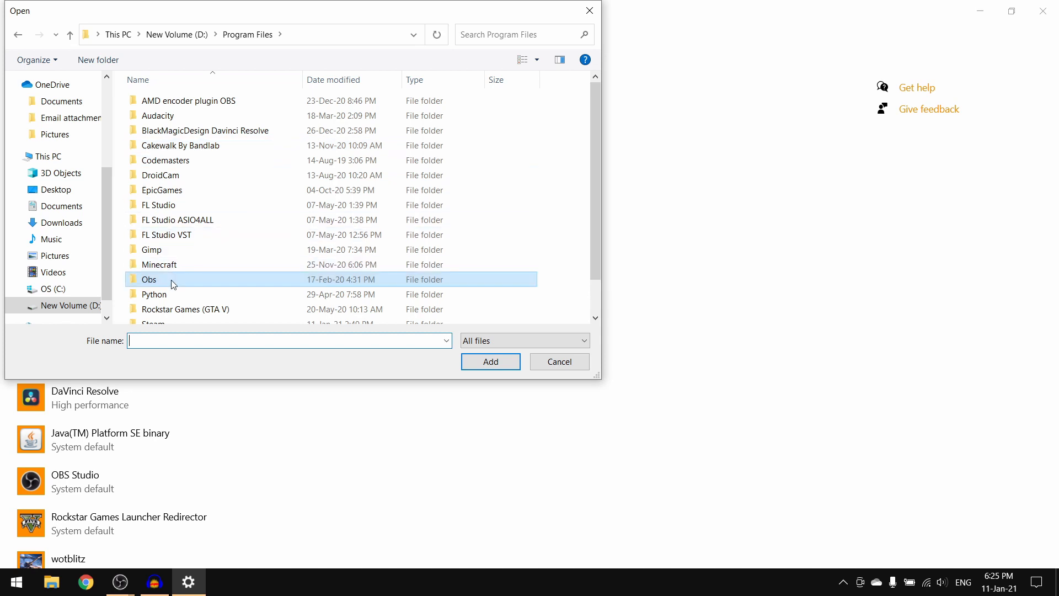
pyautogui.doubleClick(149, 279)
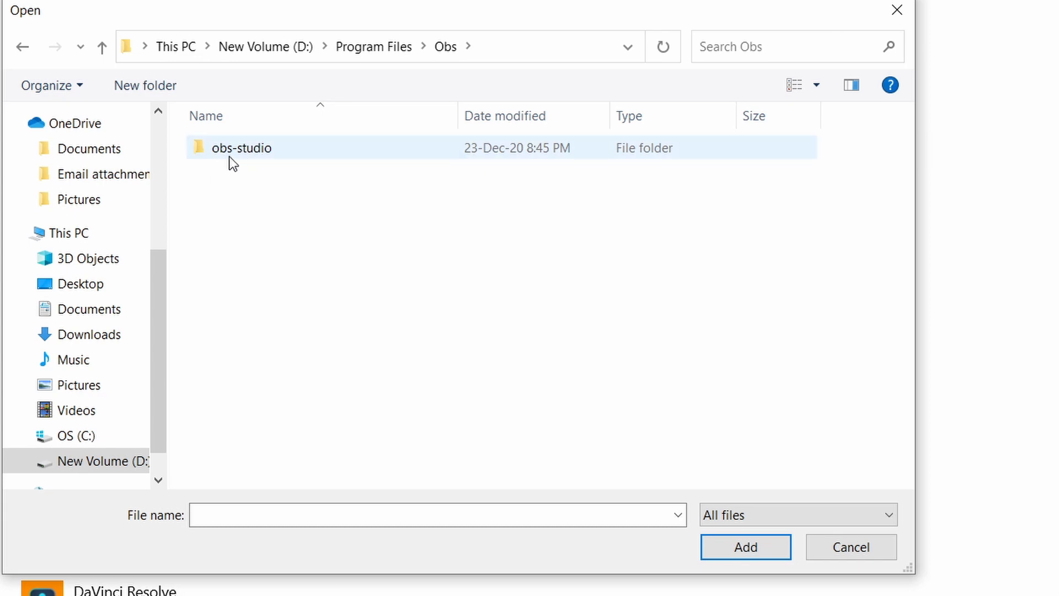
pyautogui.moveTo(302, 147)
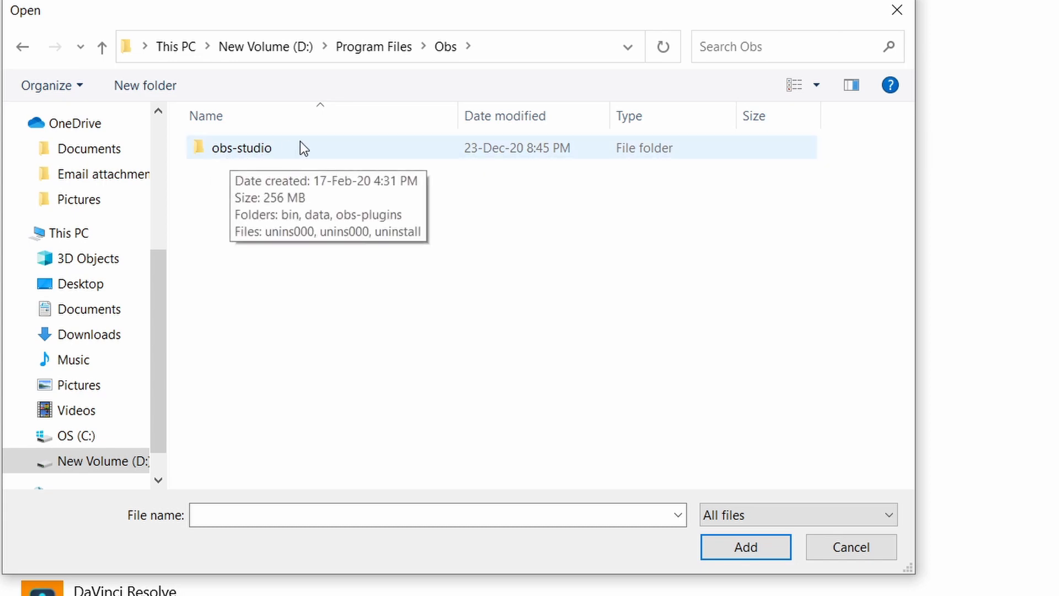
pyautogui.moveTo(312, 150)
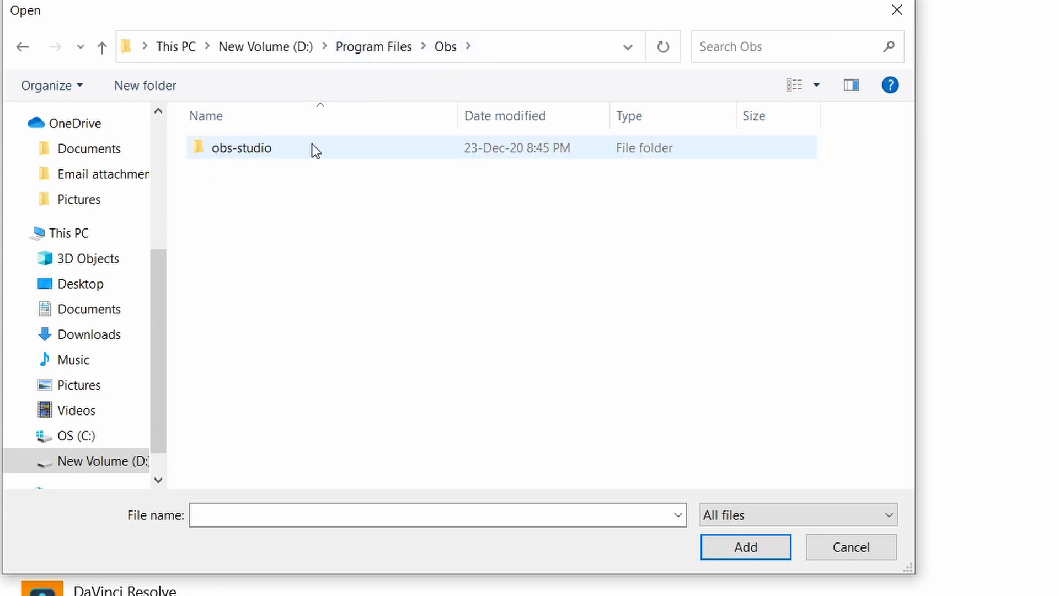
pyautogui.doubleClick(242, 148)
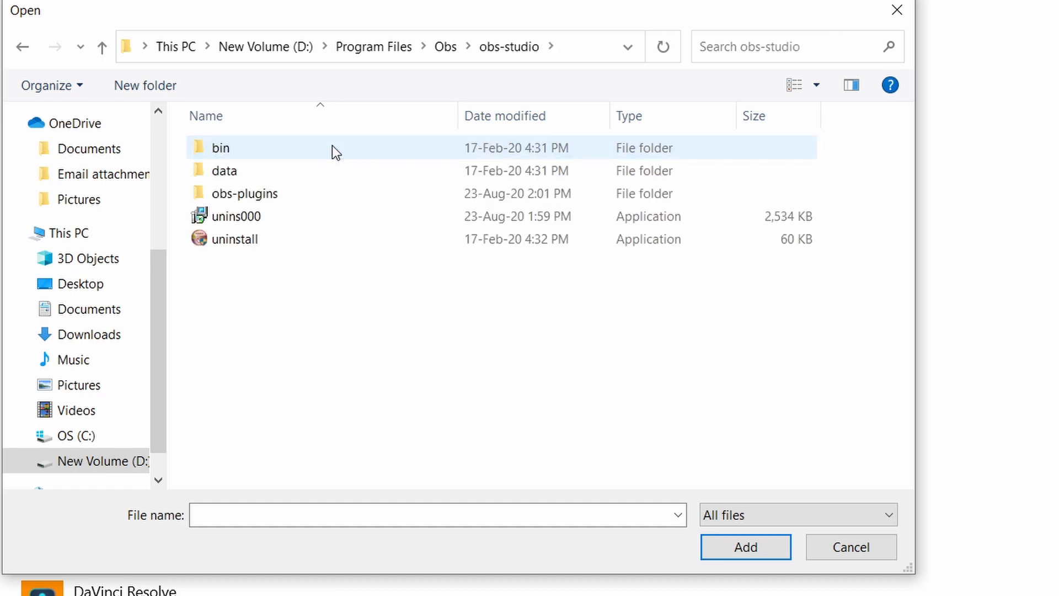
pyautogui.doubleClick(220, 148)
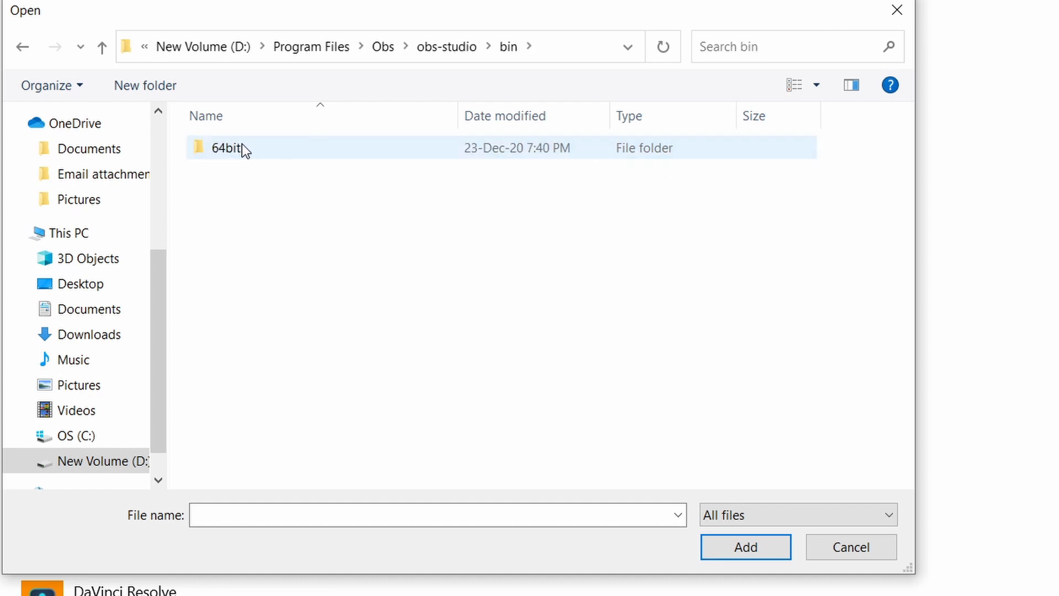
pyautogui.moveTo(280, 151)
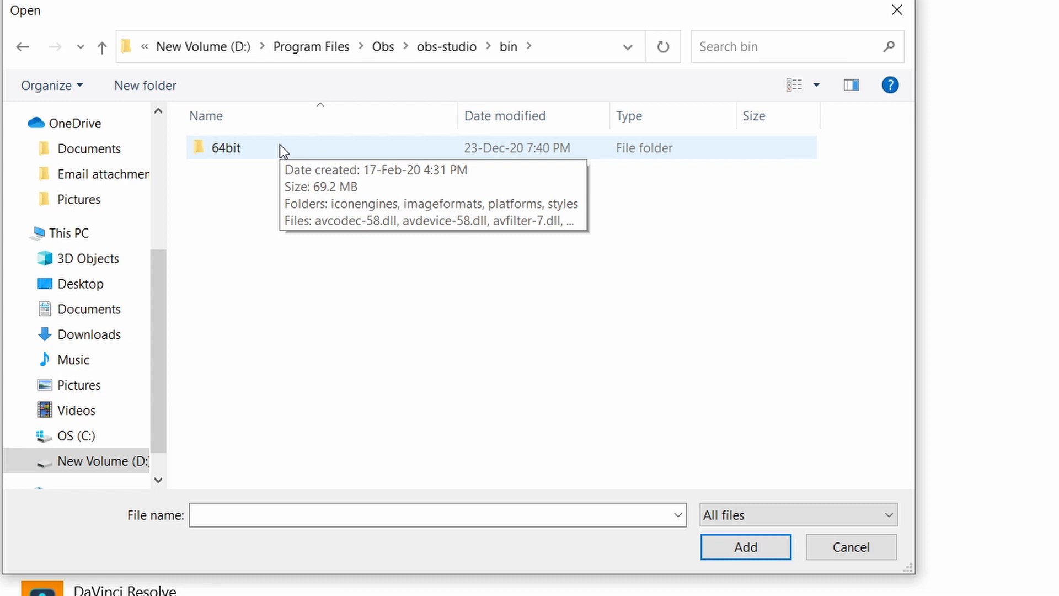
pyautogui.doubleClick(226, 146)
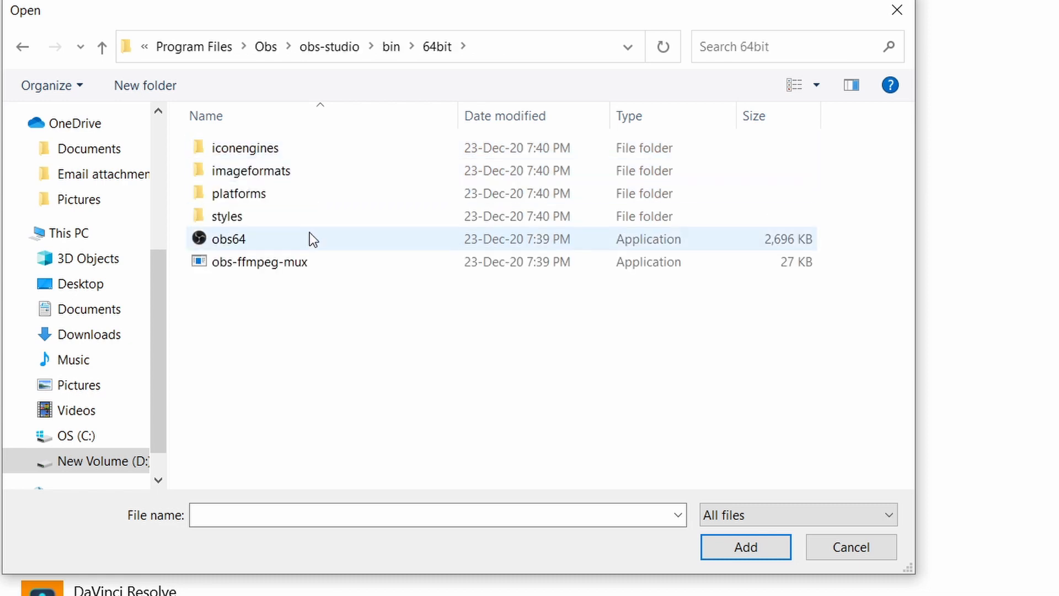
pyautogui.click(229, 238)
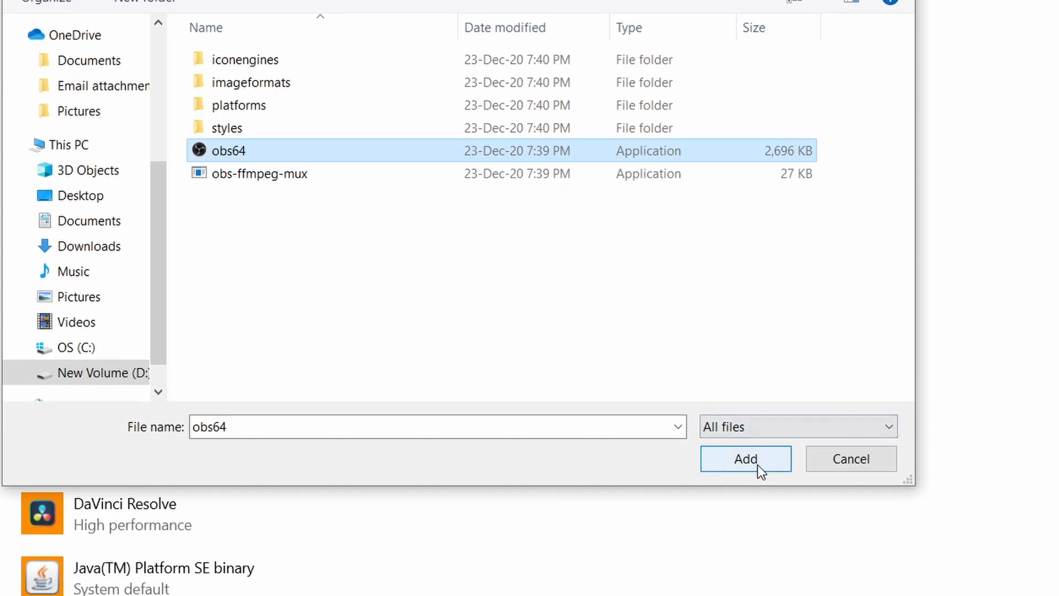
pyautogui.click(745, 459)
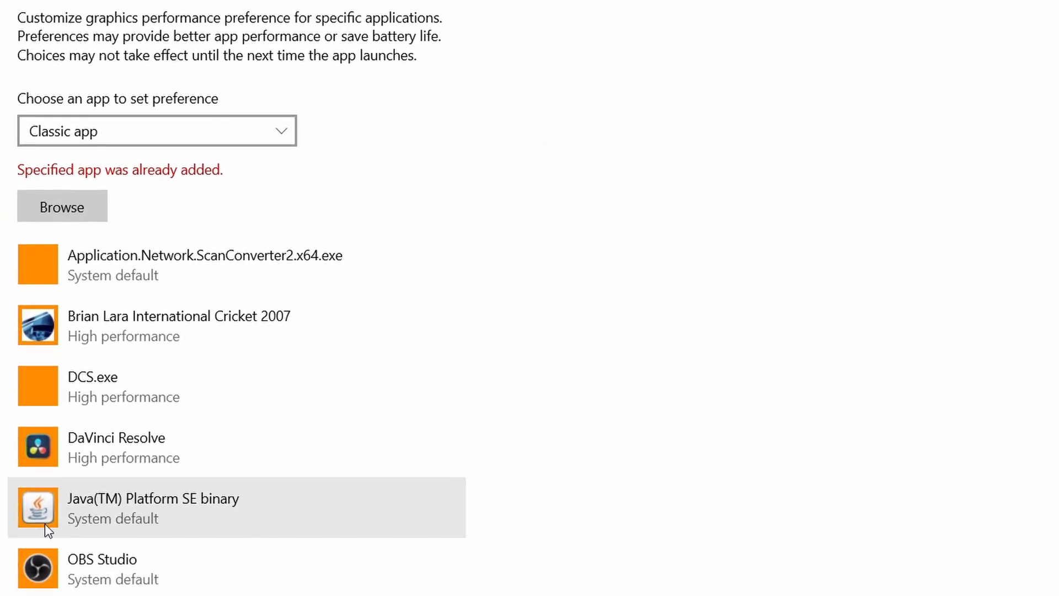
pyautogui.scroll(-3)
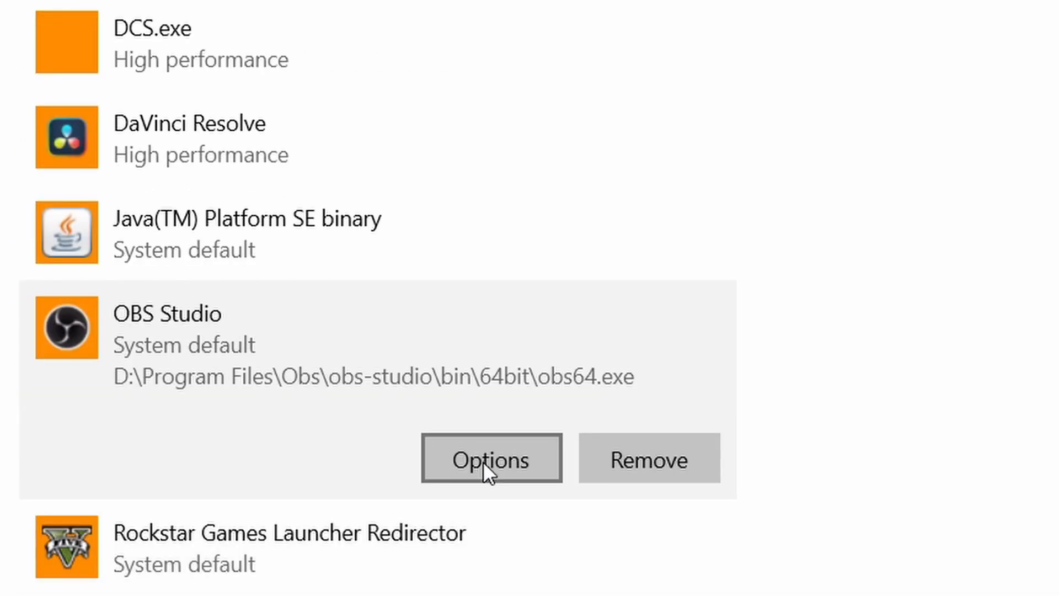
# Step: Save OBS Studio's GPU preference as Power saving and switch back to OBS Studio
pyautogui.click(491, 457)
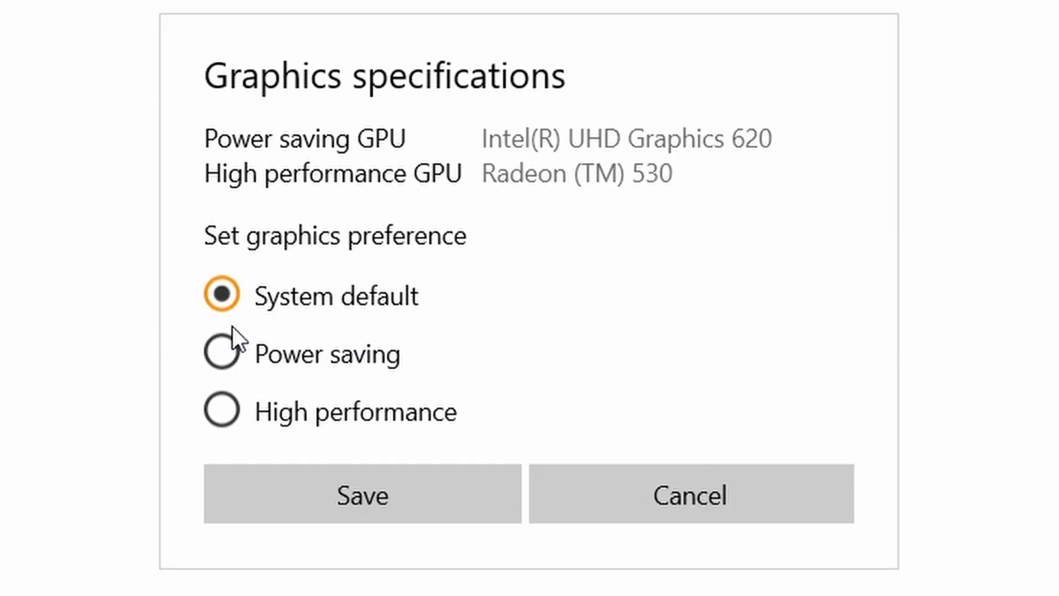
pyautogui.moveTo(296, 372)
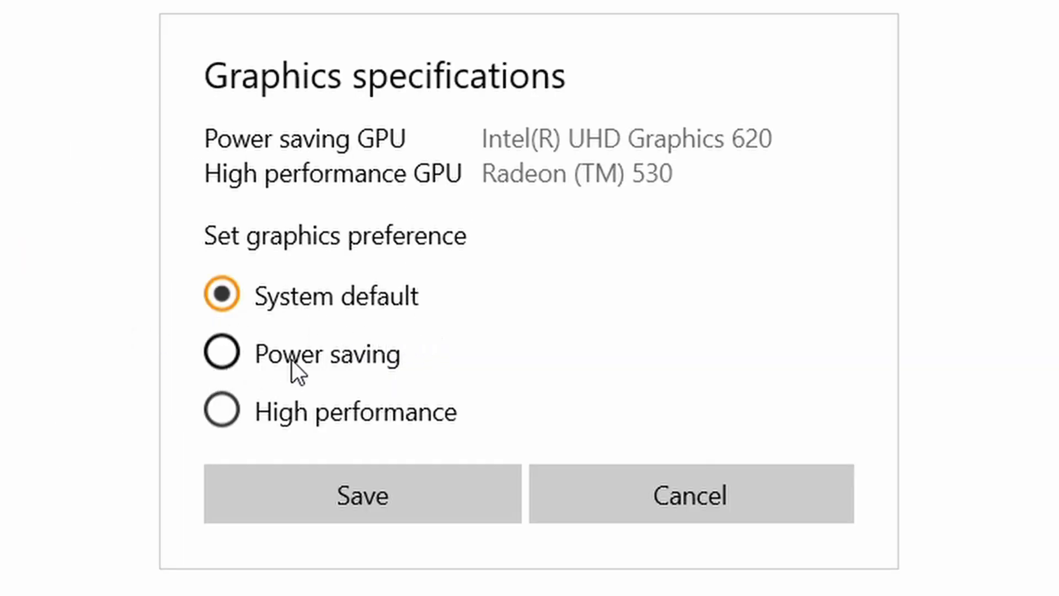
pyautogui.click(220, 353)
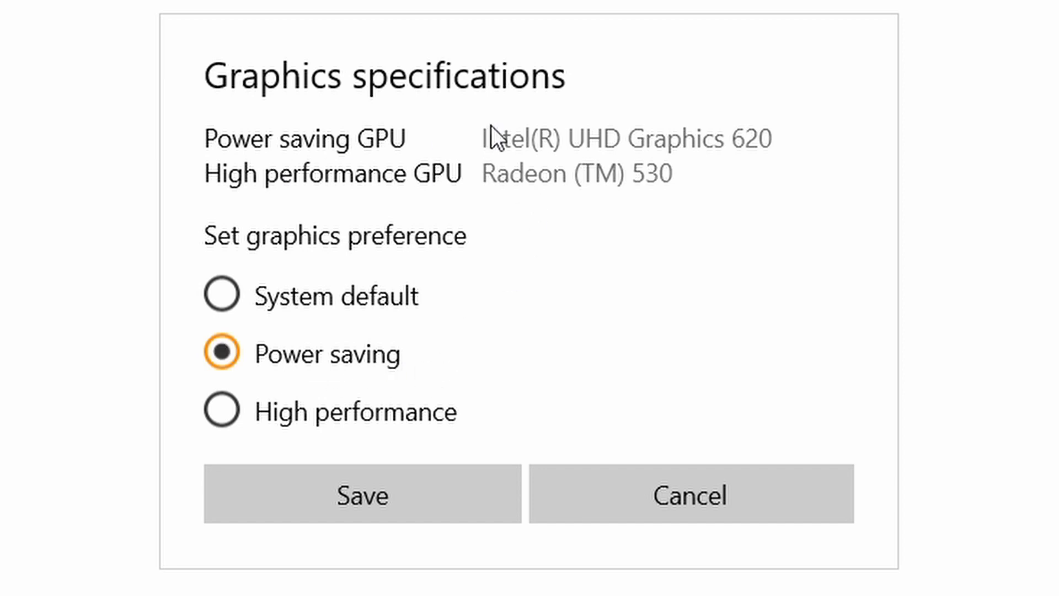
pyautogui.moveTo(441, 357)
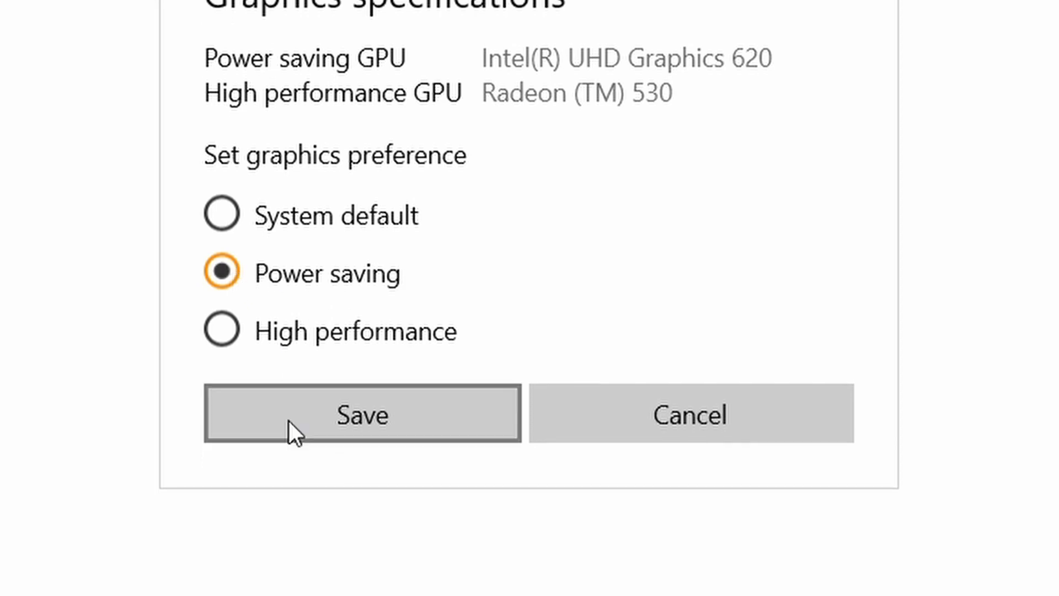
pyautogui.click(361, 413)
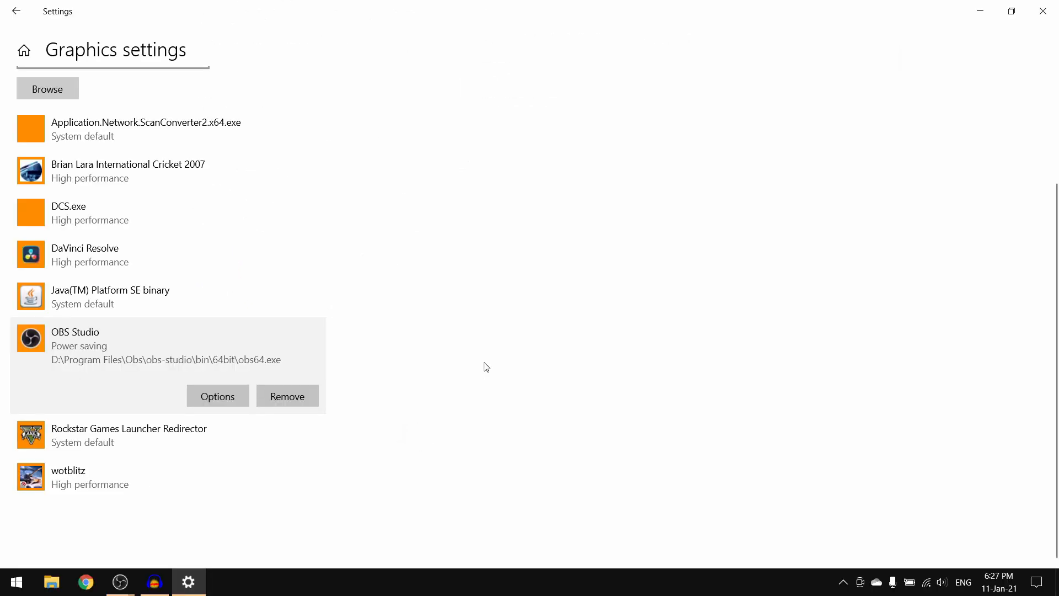
pyautogui.click(119, 581)
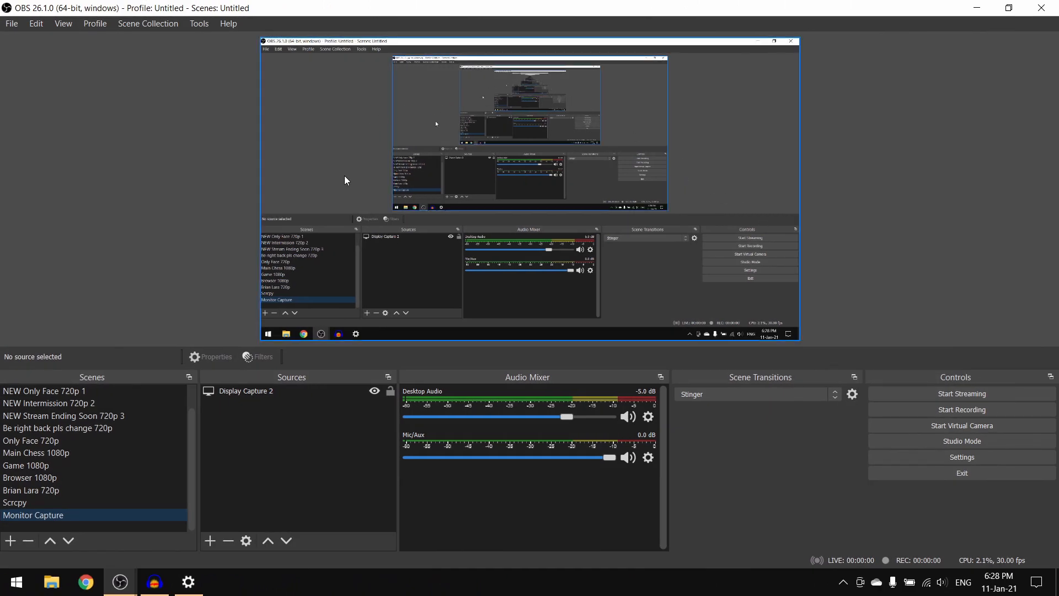
pyautogui.moveTo(397, 252)
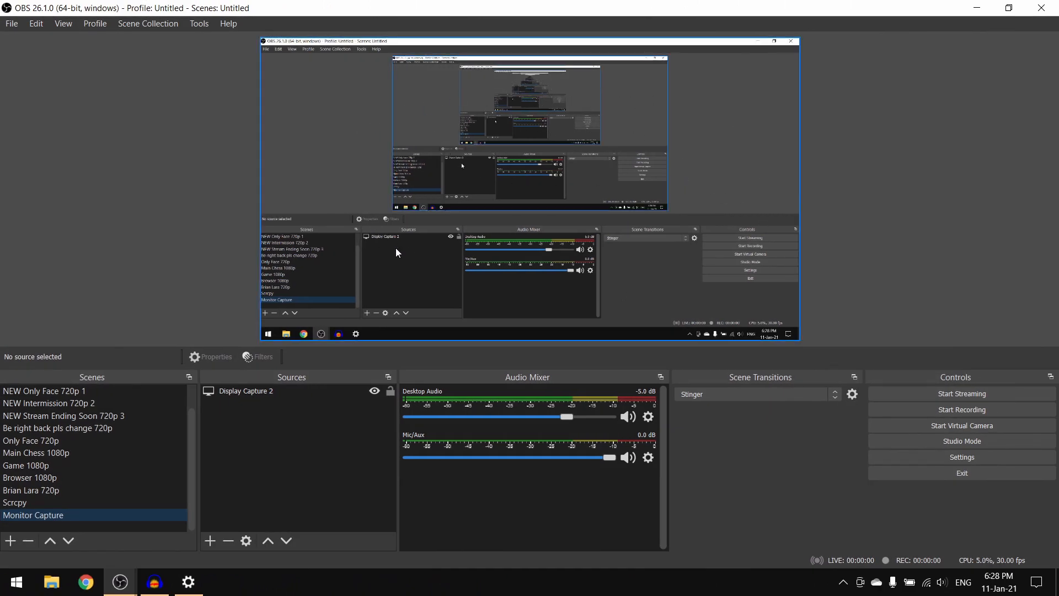